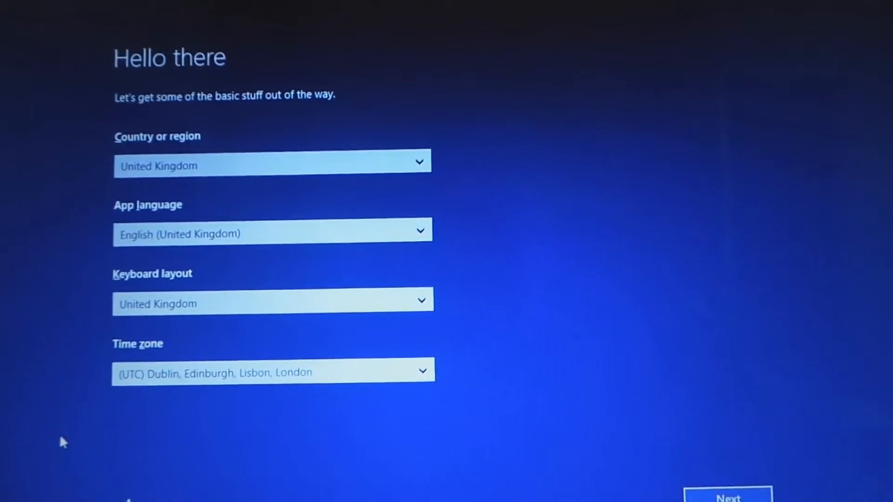
- Accept United Kingdom region, English (UK) language, UK keyboard and London time zone
{"action": "left_click", "coordinate": [728, 493]}
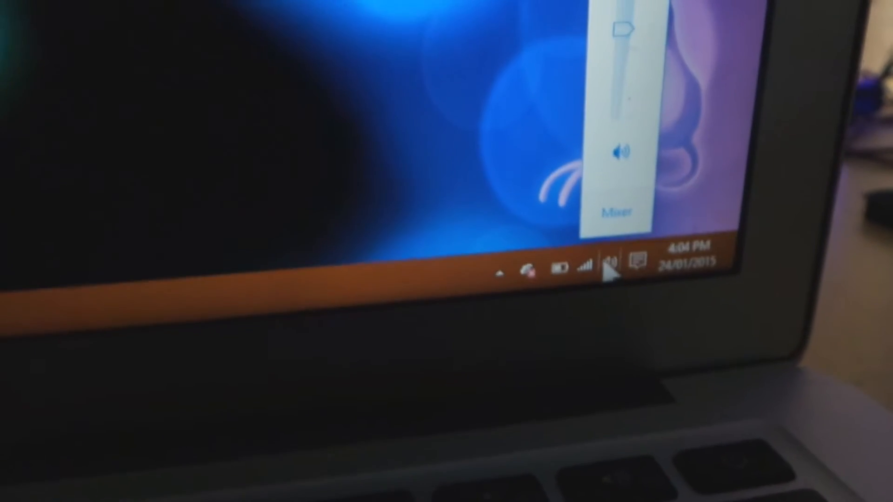
{"action": "left_click", "coordinate": [629, 266]}
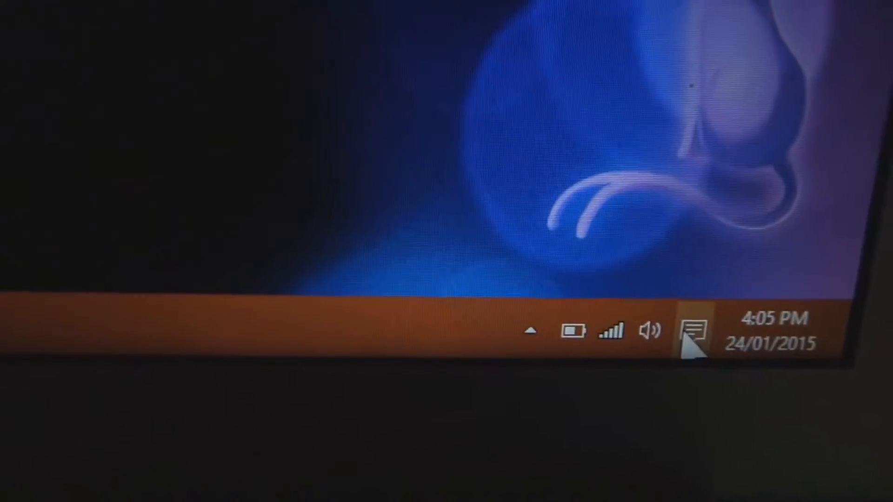
{"action": "left_click", "coordinate": [689, 332]}
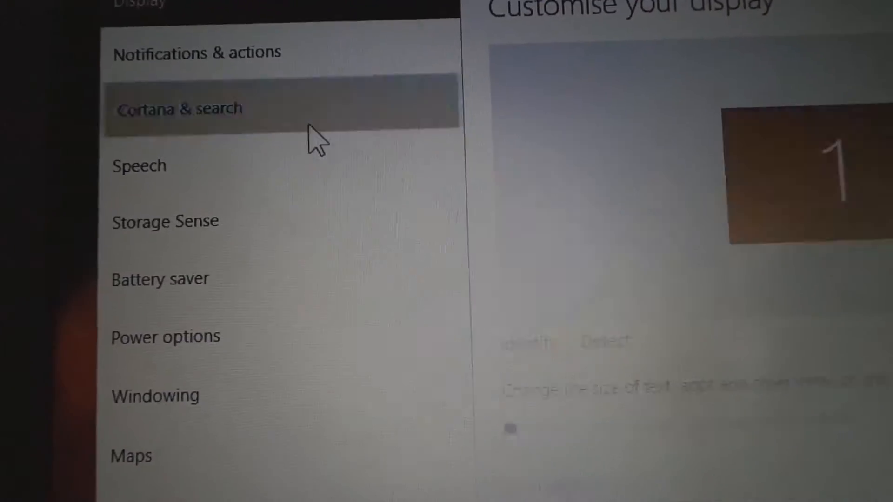
- Go to Cortana & search in System settings and its customisation options
{"action": "left_click", "coordinate": [180, 108]}
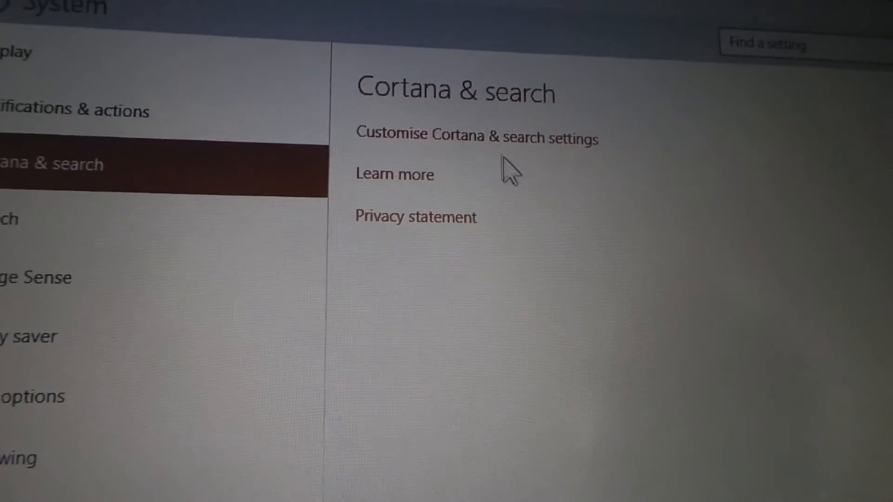
{"action": "left_click", "coordinate": [476, 137]}
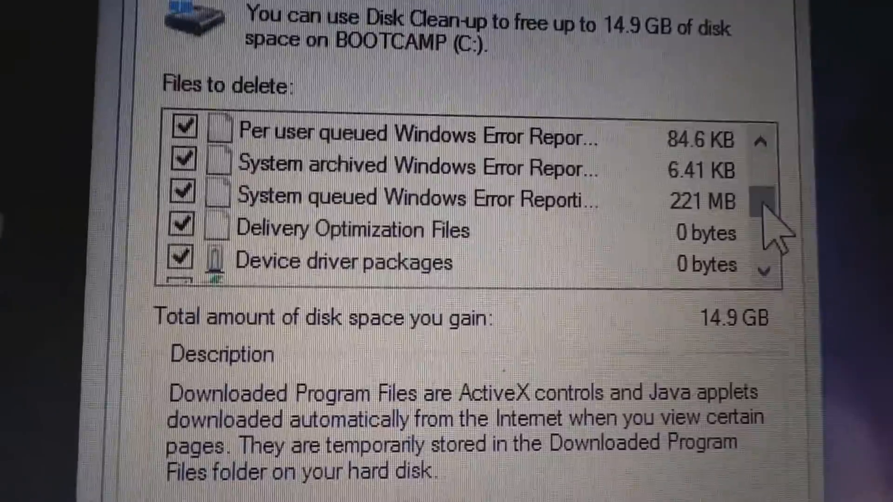
- Scroll the Disk Clean-up 'Files to delete' list to review each category's size
{"action": "scroll", "scroll_direction": "down", "scroll_amount": 3}
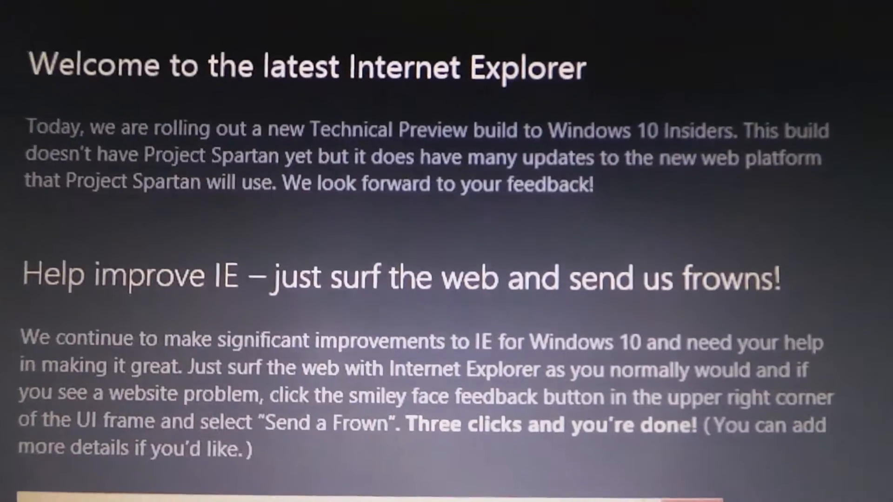
- Browse the IE welcome page, then show a new tab with Bing search and Frequent sites
{"action": "scroll", "scroll_direction": "up", "scroll_amount": 3}
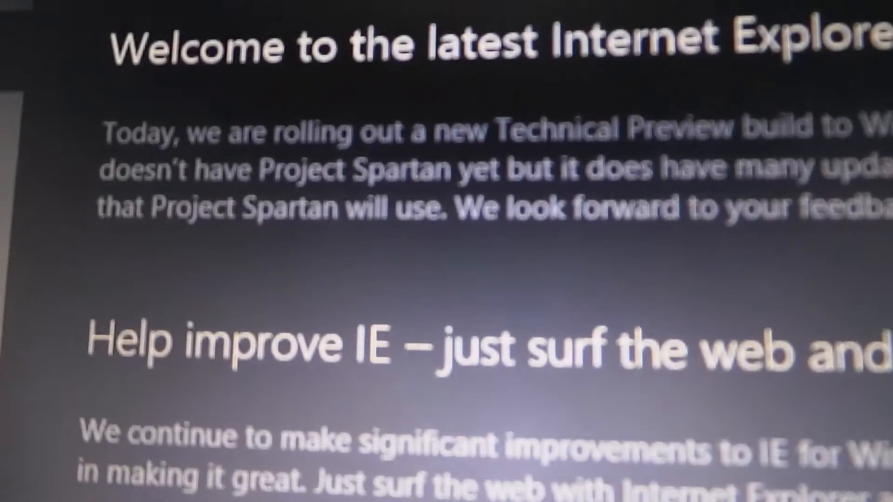
{"action": "scroll", "scroll_direction": "down", "scroll_amount": 3}
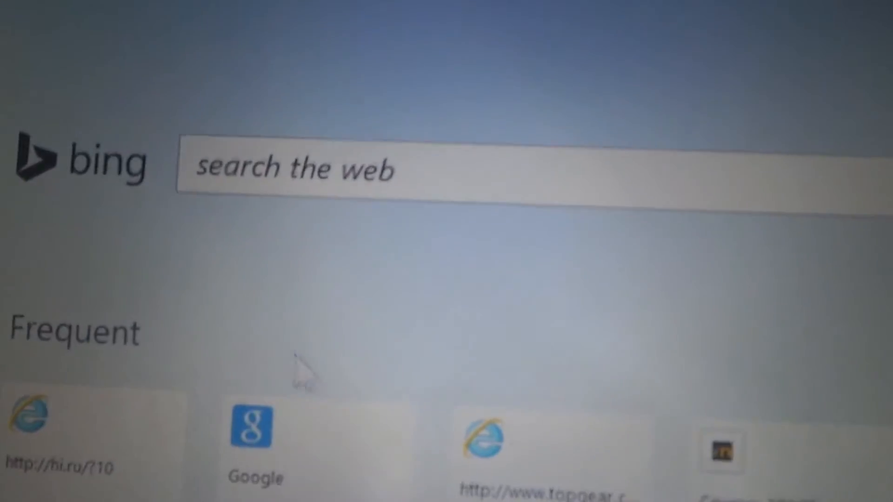
{"action": "left_click", "coordinate": [708, 106]}
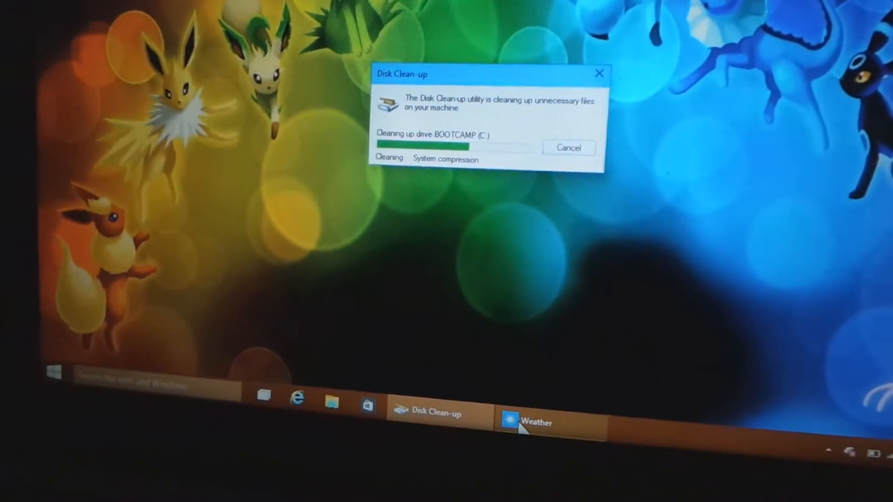
- Bring the Weather app forward from the taskbar while Disk Clean-up runs
{"action": "left_click", "coordinate": [533, 423]}
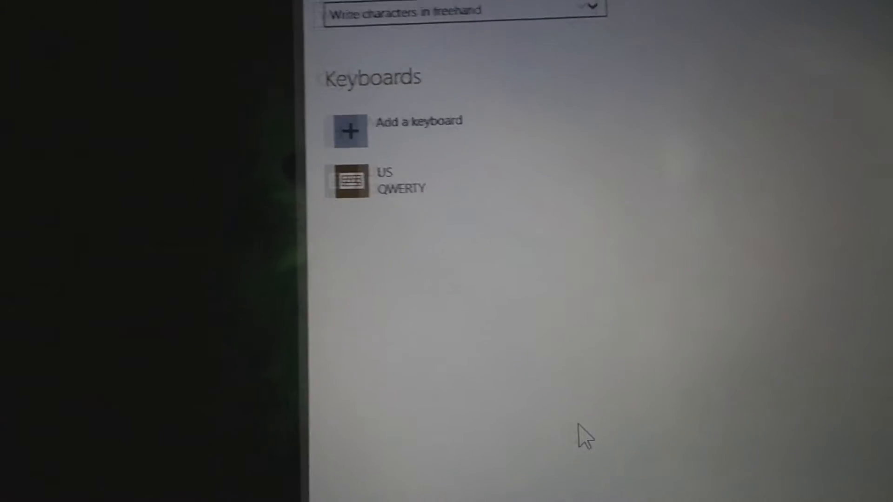
- Scroll the language options down to Keyboards, showing US QWERTY and 'Add a keyboard'
{"action": "scroll", "scroll_direction": "down", "scroll_amount": 3}
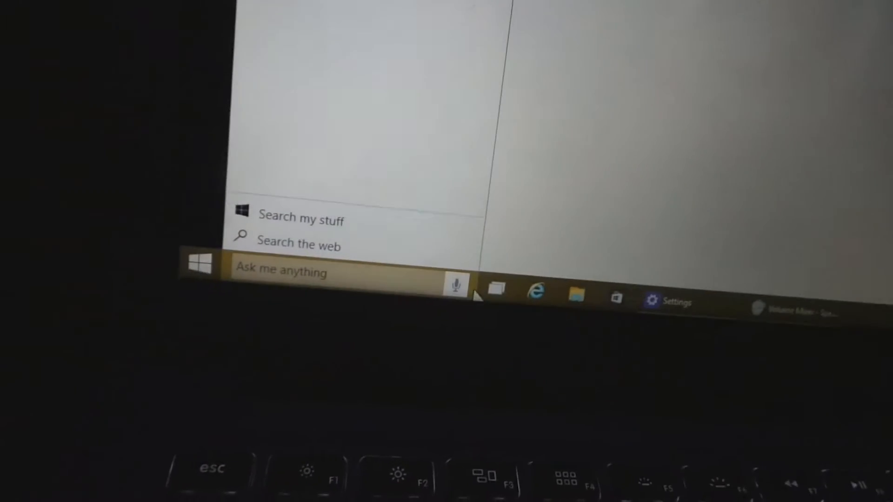
- Ask Cortana for the weather by voice and review the 45°, partly cloudy forecast
{"action": "left_click", "coordinate": [456, 284]}
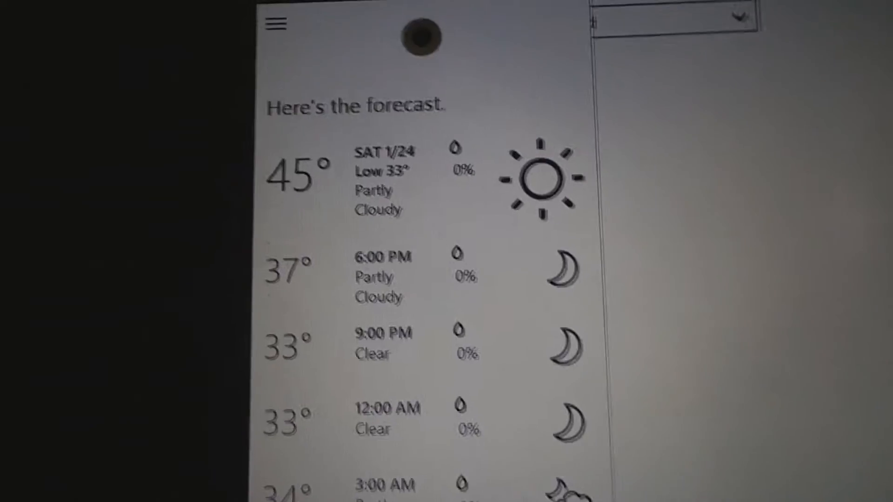
{"action": "scroll", "scroll_direction": "down", "scroll_amount": 3}
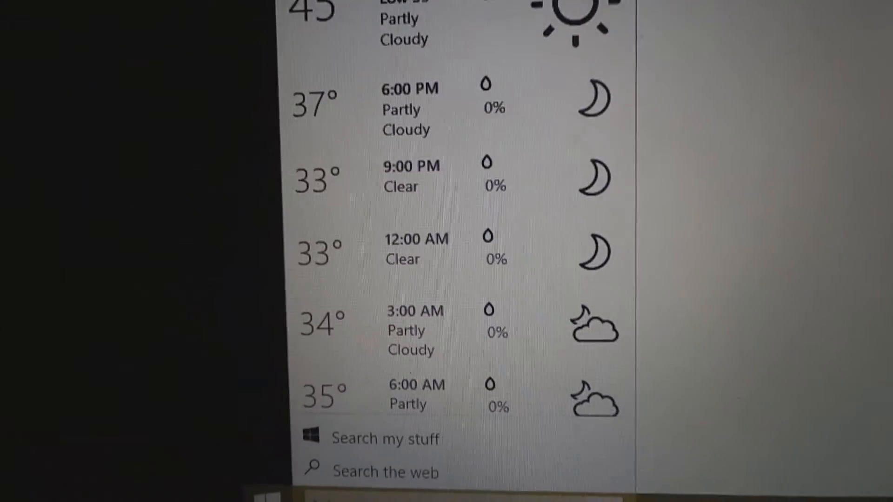
{"action": "scroll", "scroll_direction": "up", "scroll_amount": 3}
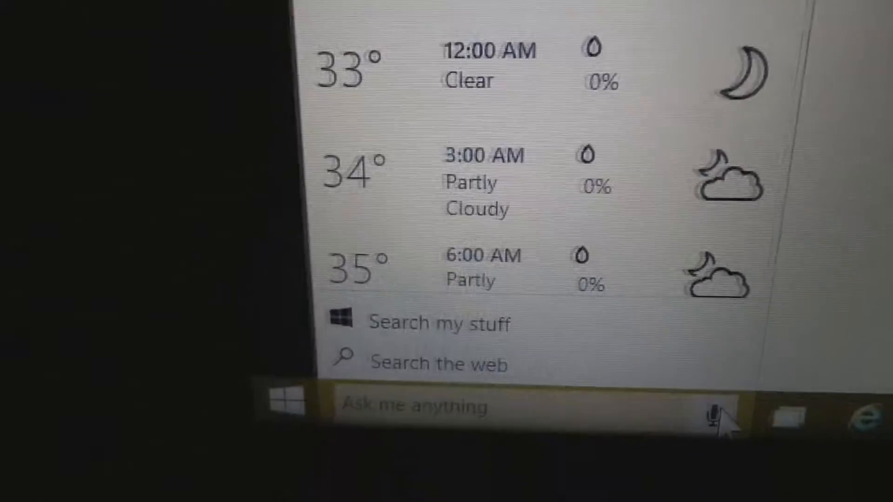
{"action": "left_click", "coordinate": [709, 410]}
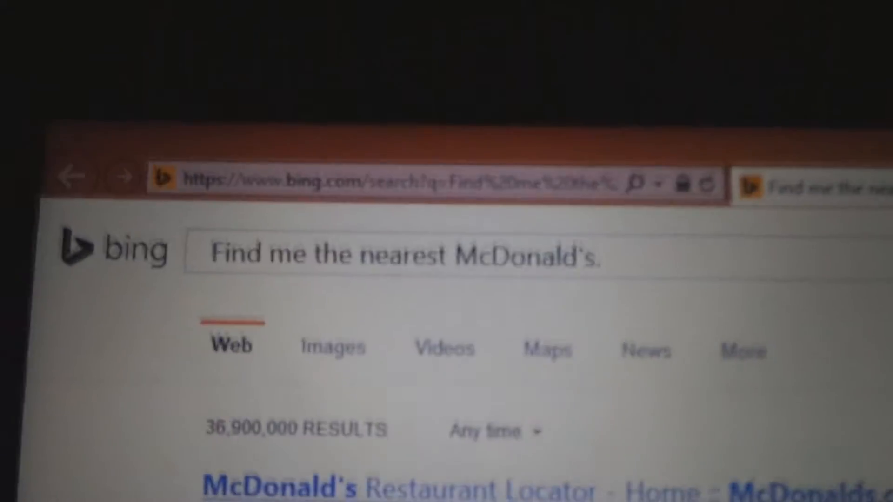
- Scroll the Bing results for the nearest McDonald's, topped by the Restaurant Locator
{"action": "scroll", "scroll_direction": "down", "scroll_amount": 3}
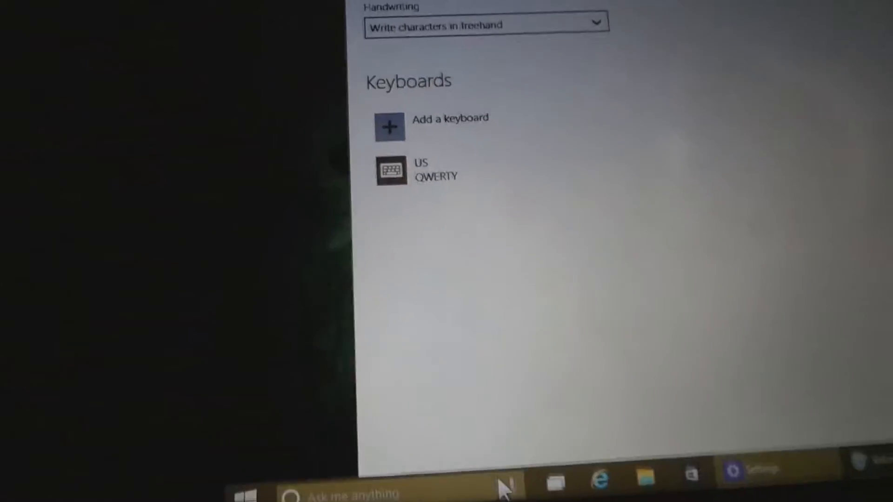
- Start a new Cortana question from the taskbar search box
{"action": "left_click", "coordinate": [292, 494]}
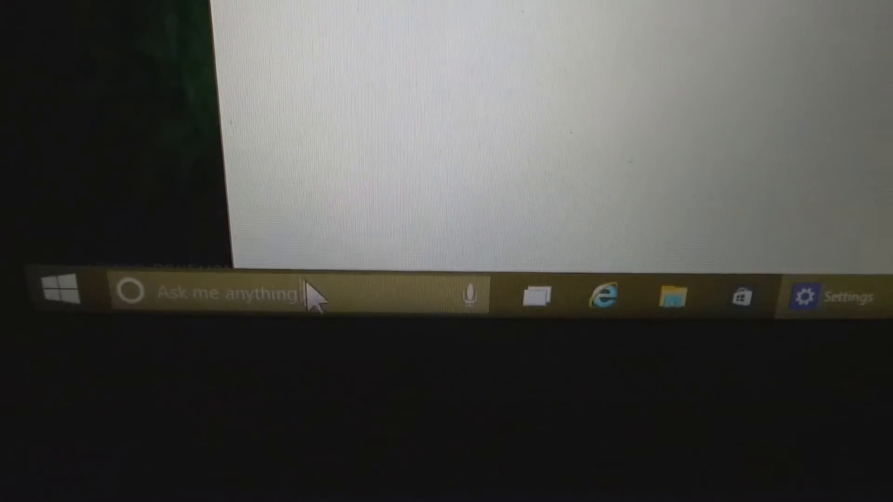
- Bring up Cortana's panel with 'search my stuff' and 'search the web' options
{"action": "left_click", "coordinate": [125, 296]}
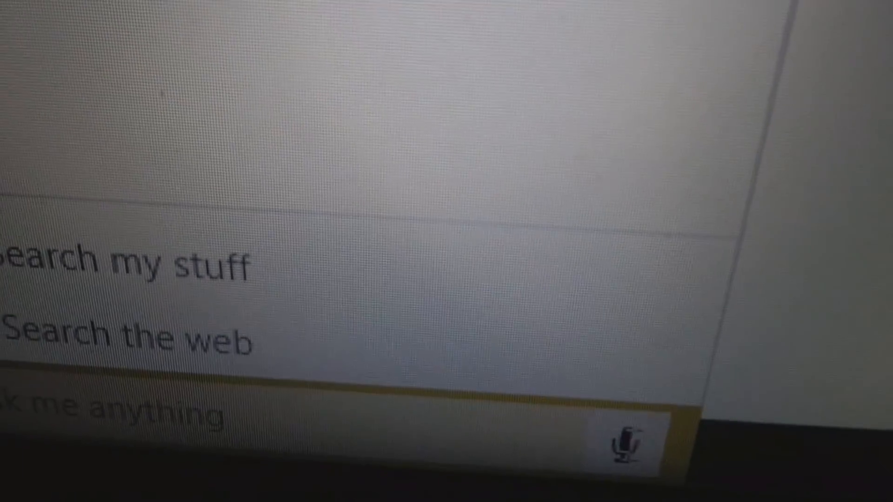
- Ask Cortana by voice where Master Chief is, getting the galaxy-saving joke reply
{"action": "left_click", "coordinate": [629, 441]}
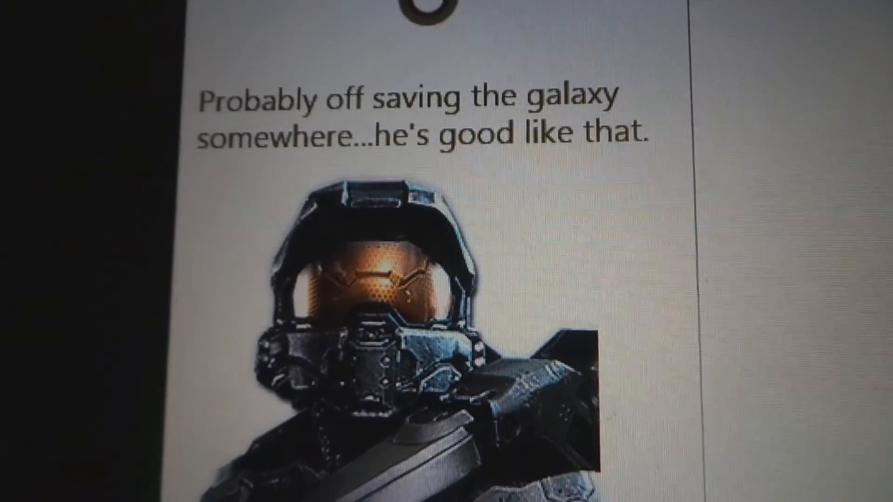
{"action": "scroll", "scroll_direction": "down", "scroll_amount": 3}
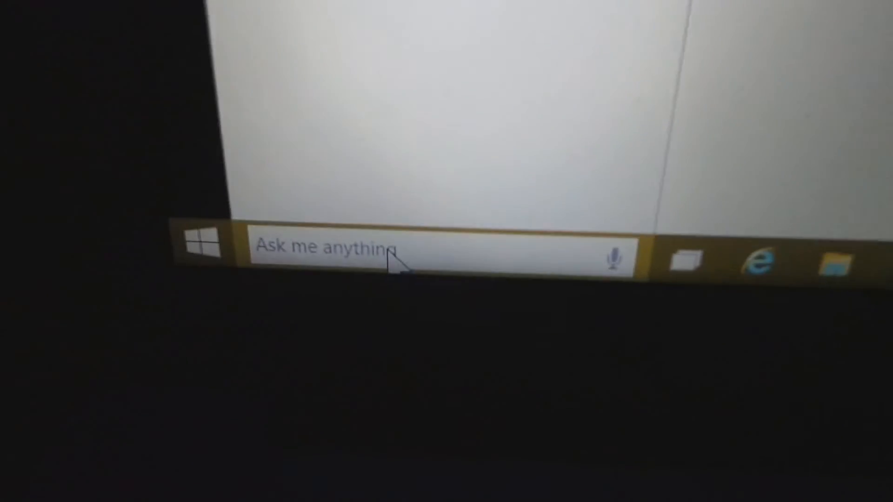
{"action": "left_click", "coordinate": [342, 249]}
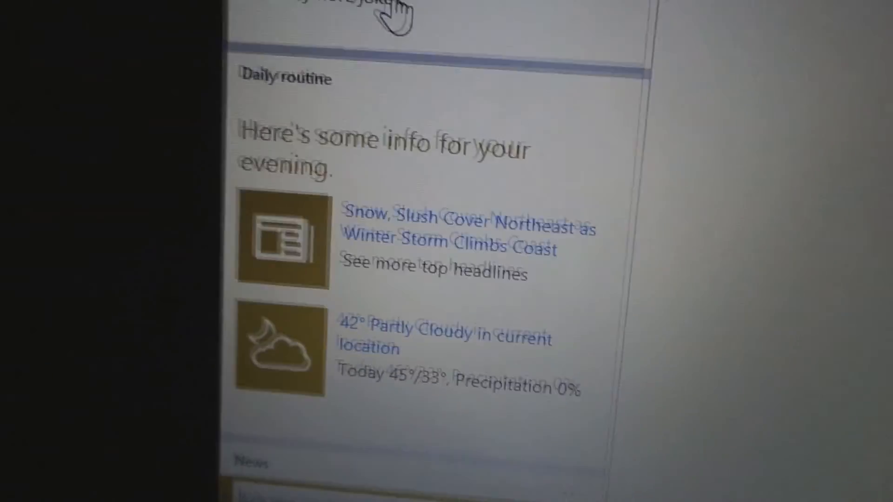